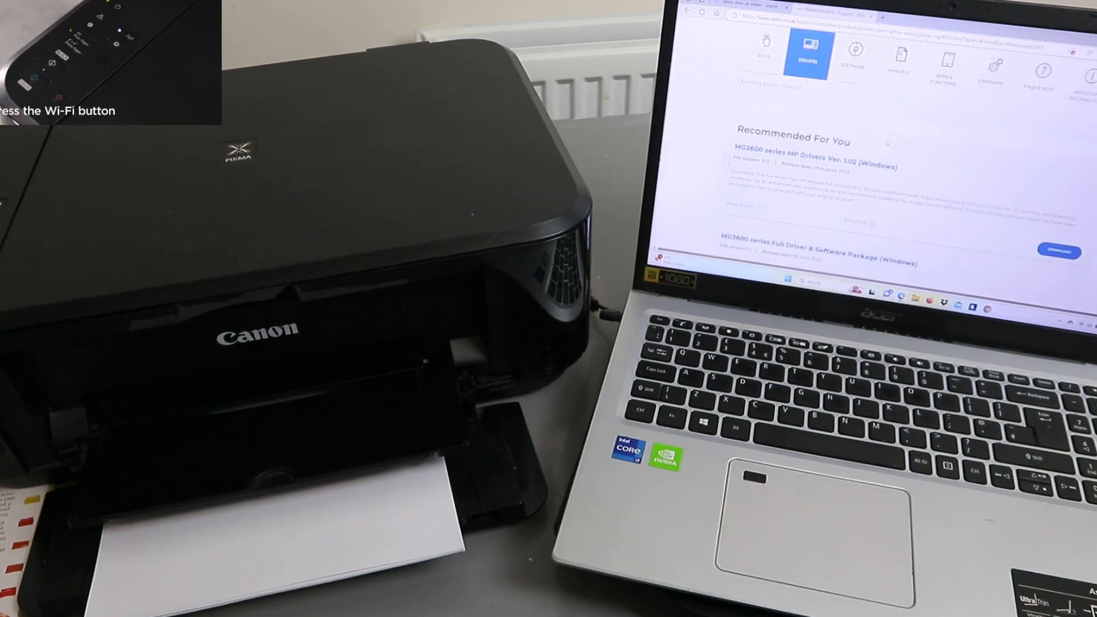
Glance at the setup guide, return to Drivers and download the MG3600 Full Driver & Software Package.
click(807, 55)
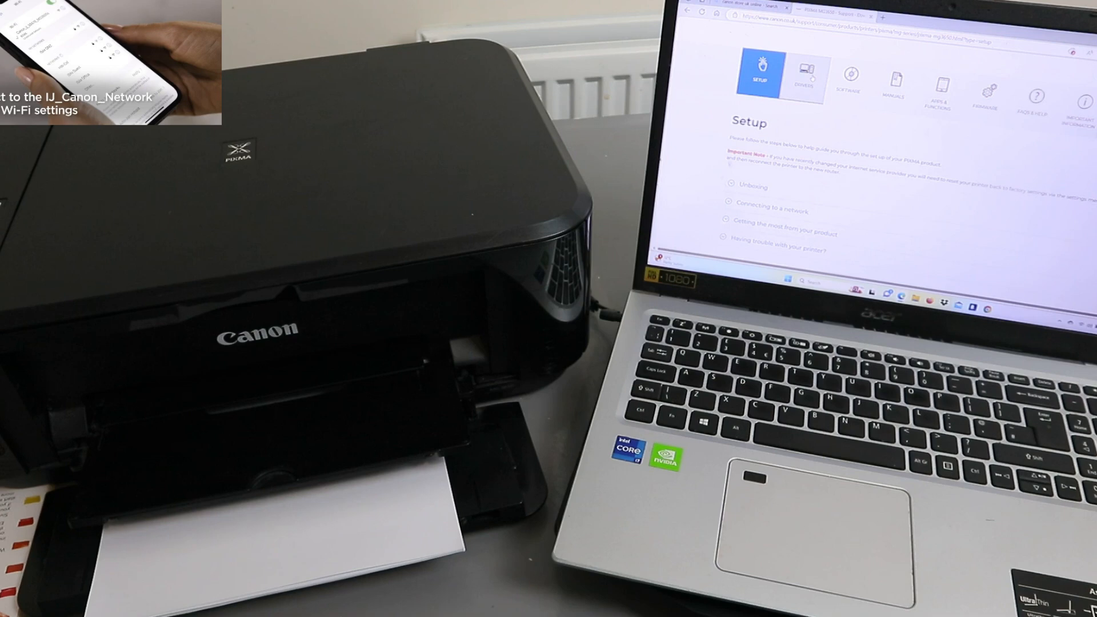
click(809, 72)
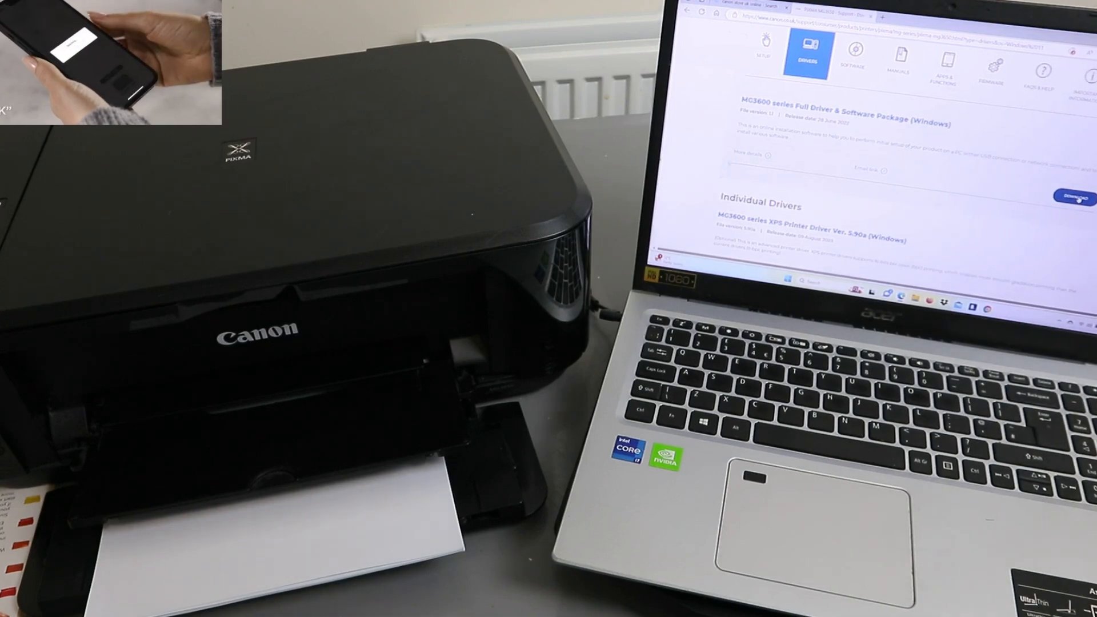
click(1076, 198)
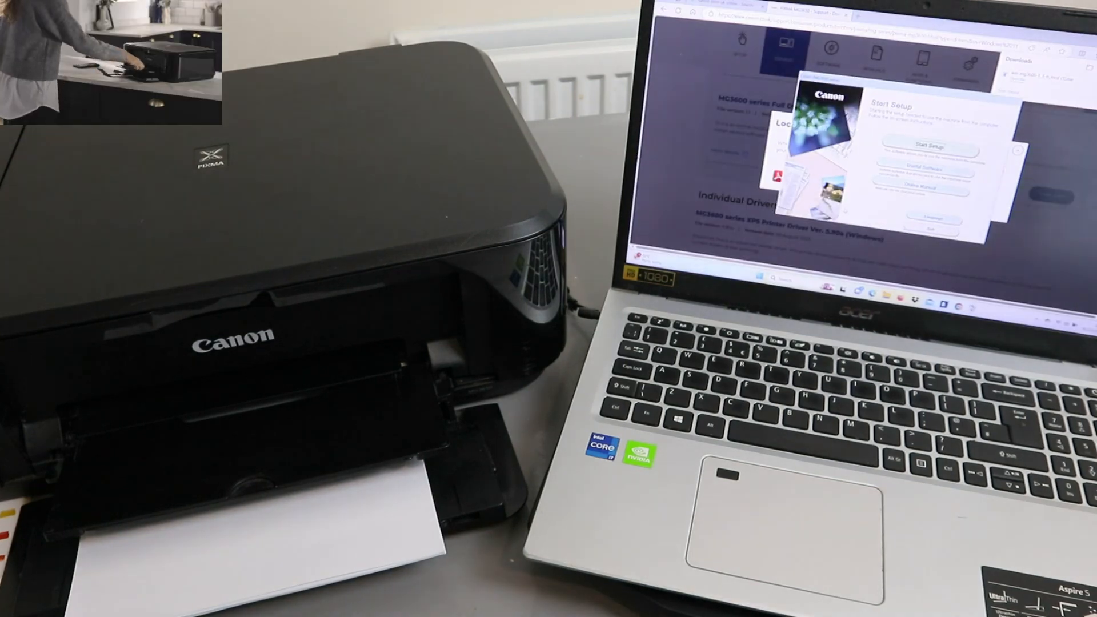
Start the MG3600 setup from the installer's welcome screen.
click(928, 147)
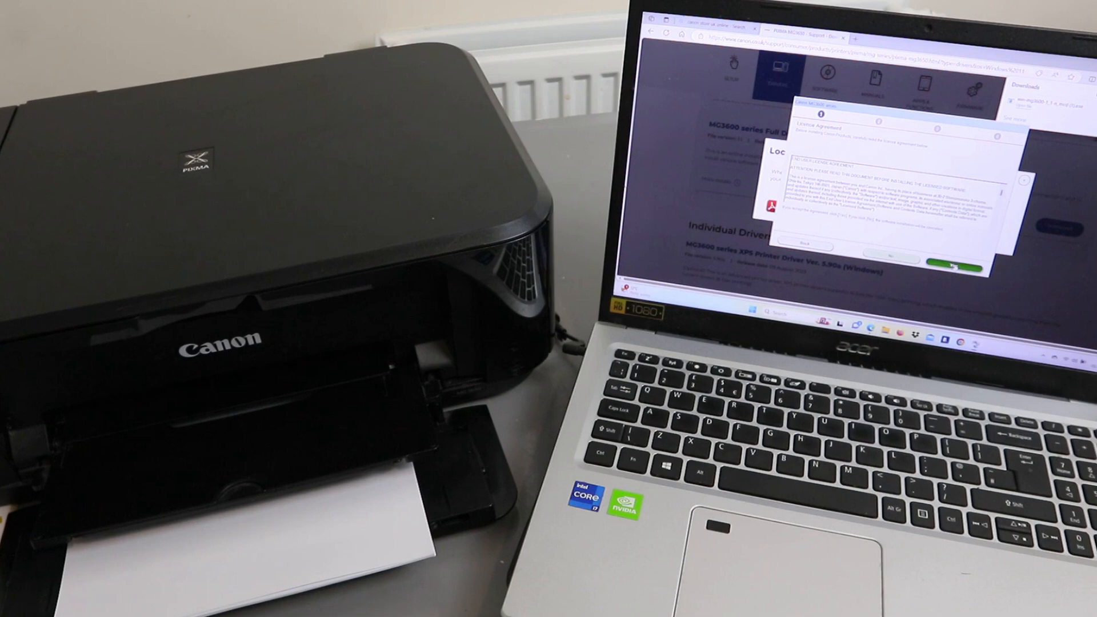
Agree to the license and allow all install wizard processes to run.
click(944, 259)
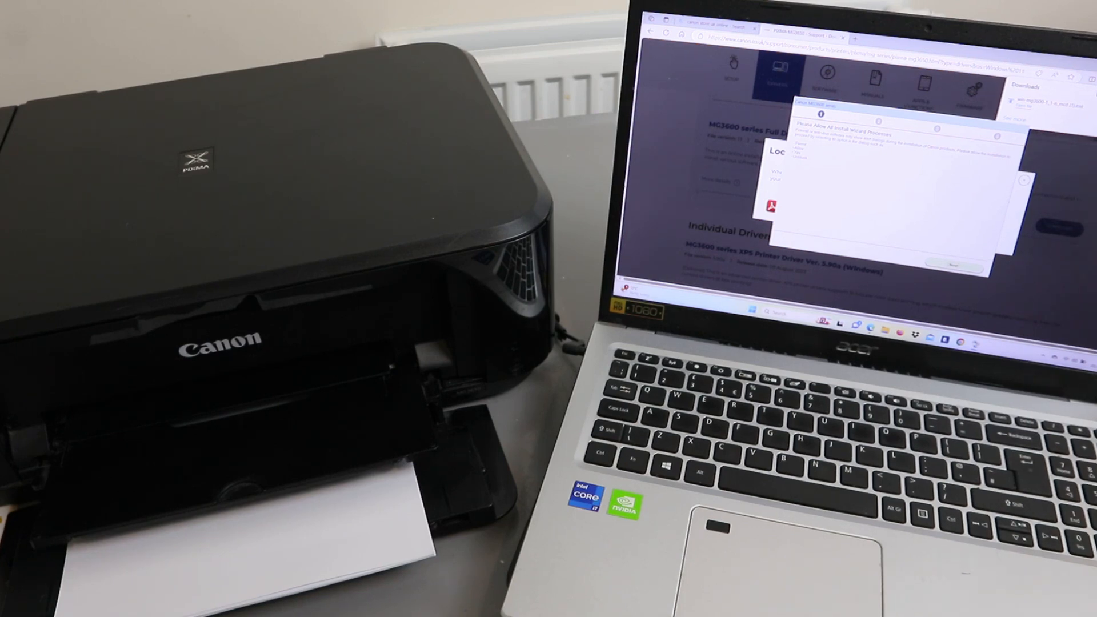
click(950, 264)
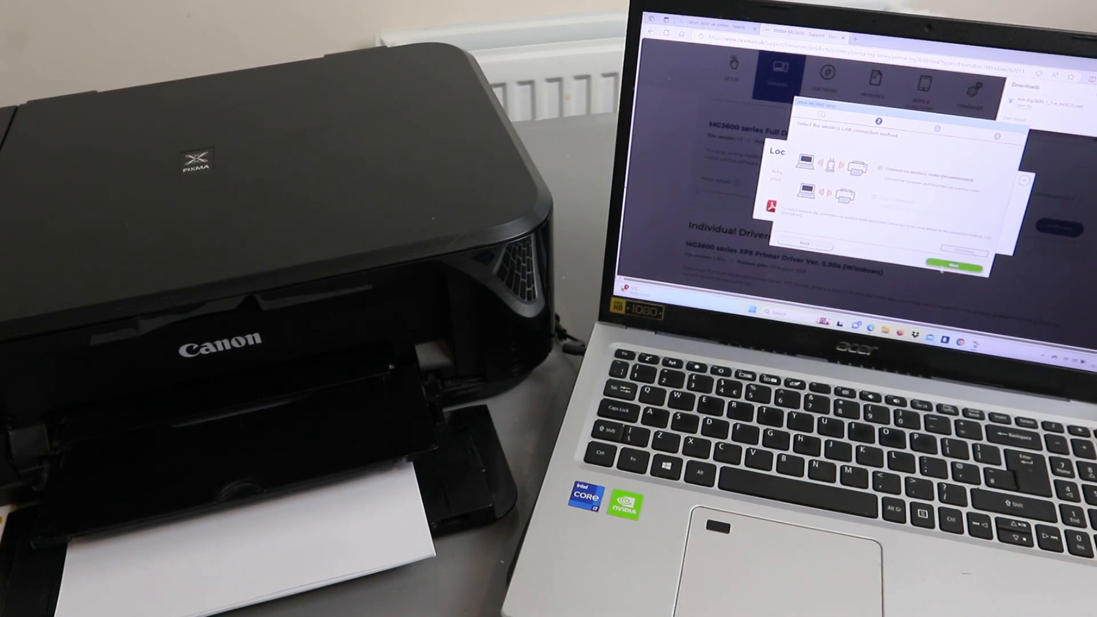
Continue with wireless LAN and confirm the printer is powered on to search the network.
click(953, 263)
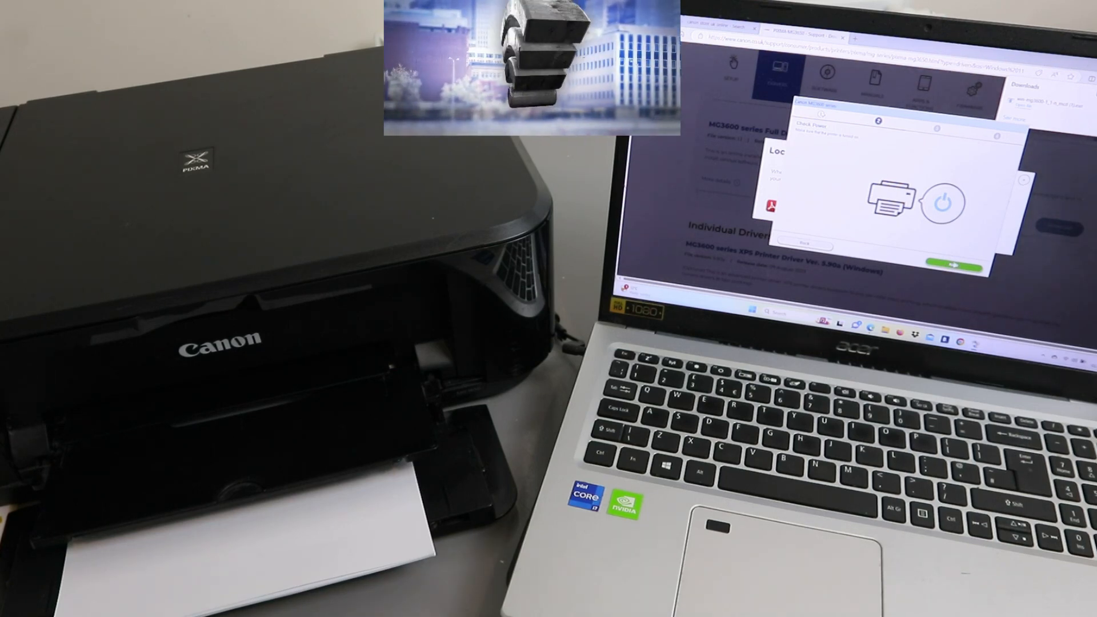
click(955, 263)
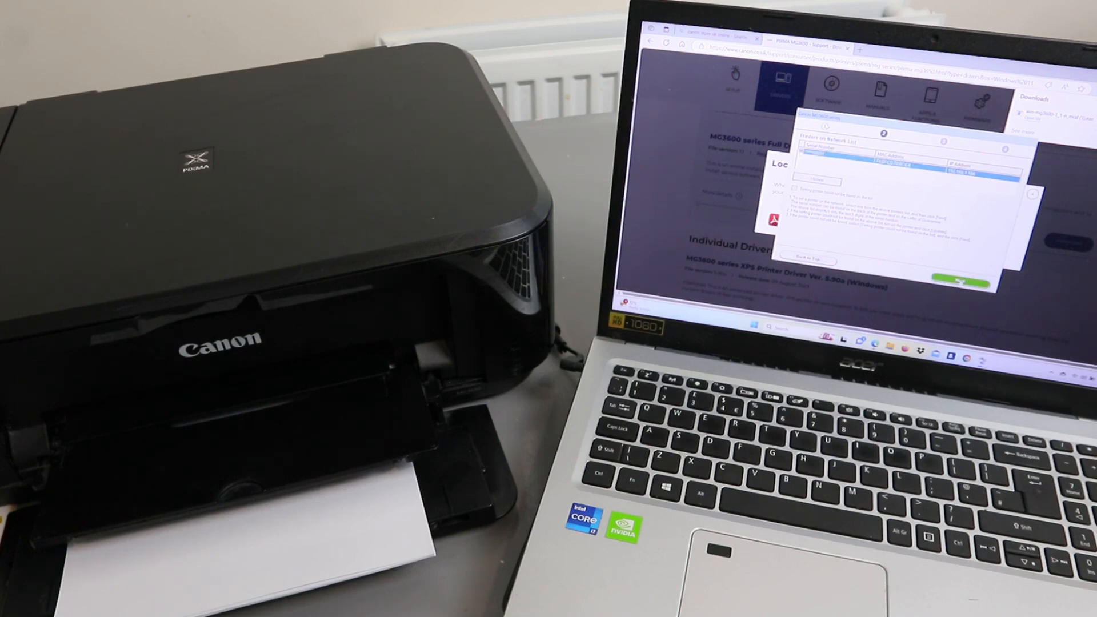
Select the MG3600 found on the network to reach the Software Installation List.
click(961, 279)
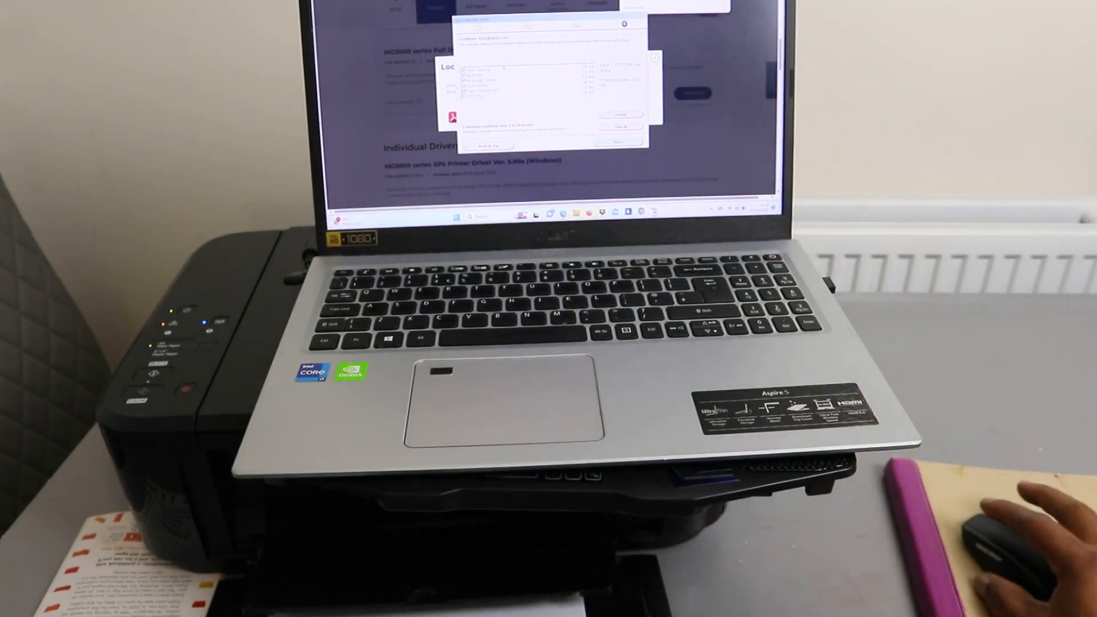
click(618, 145)
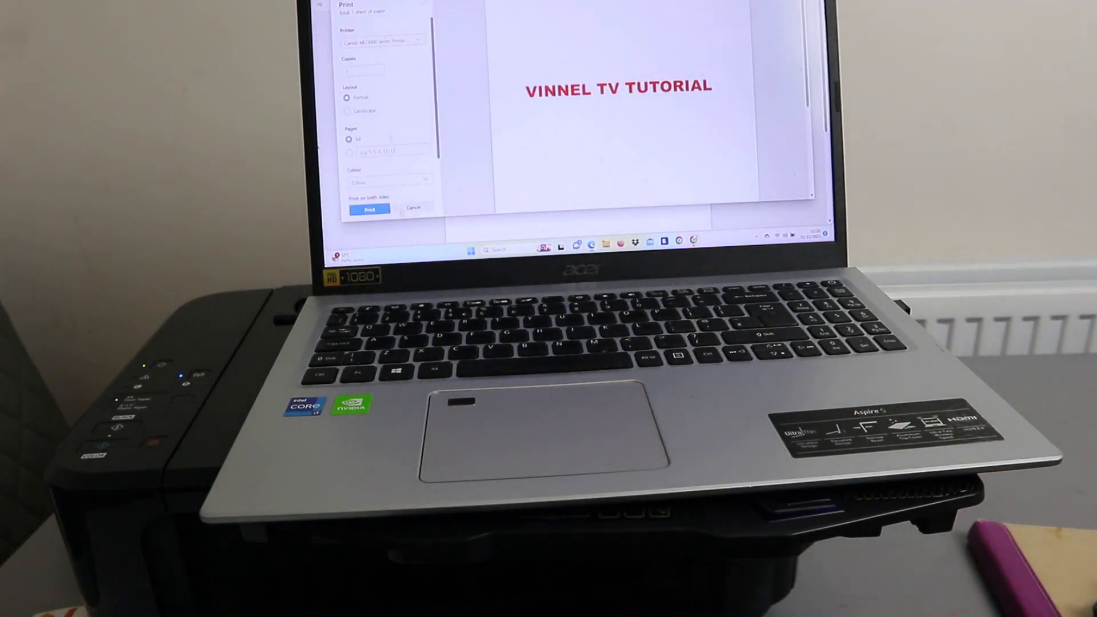
Print the VINNEL TV TUTORIAL document on the Canon MG3600 series printer.
click(369, 210)
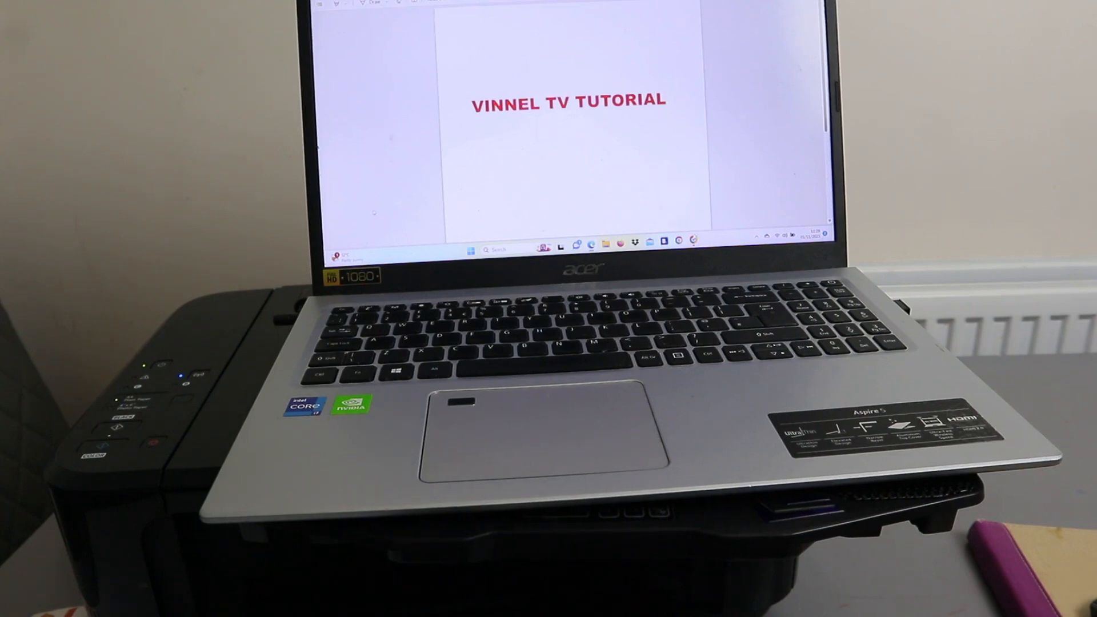